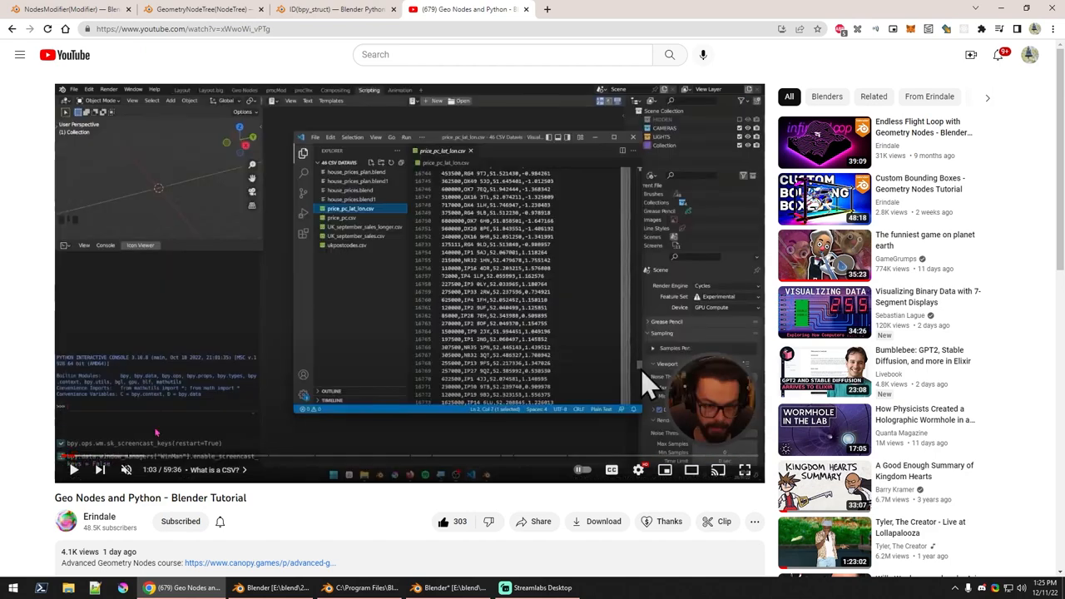
pyautogui.moveTo(103, 449)
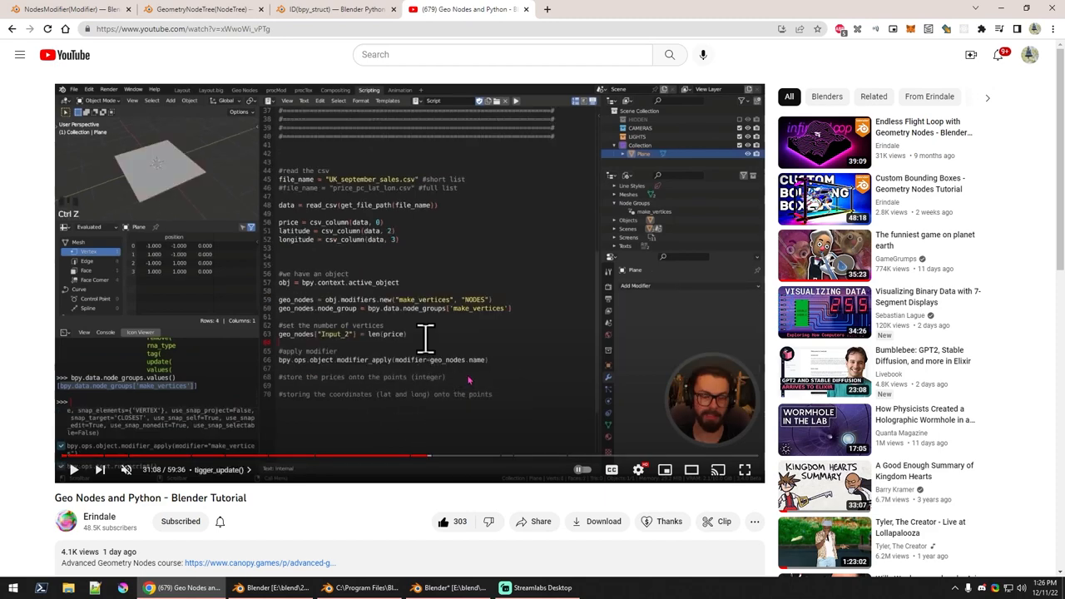
pyautogui.moveTo(515, 452)
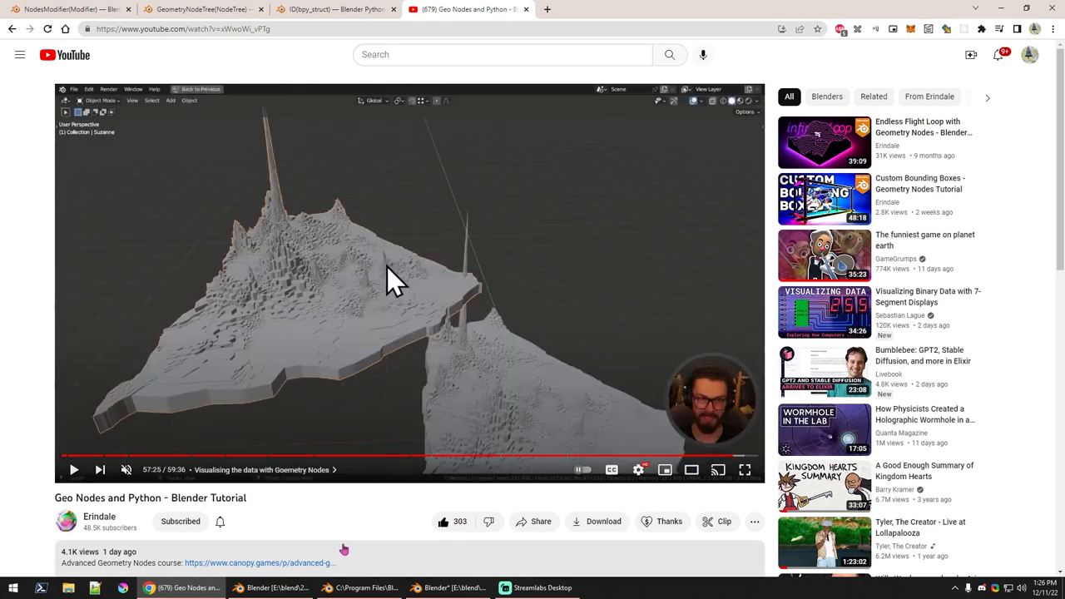
# Step: Bring the Blender window forward to show the NES palette point clouds
pyautogui.click(447, 589)
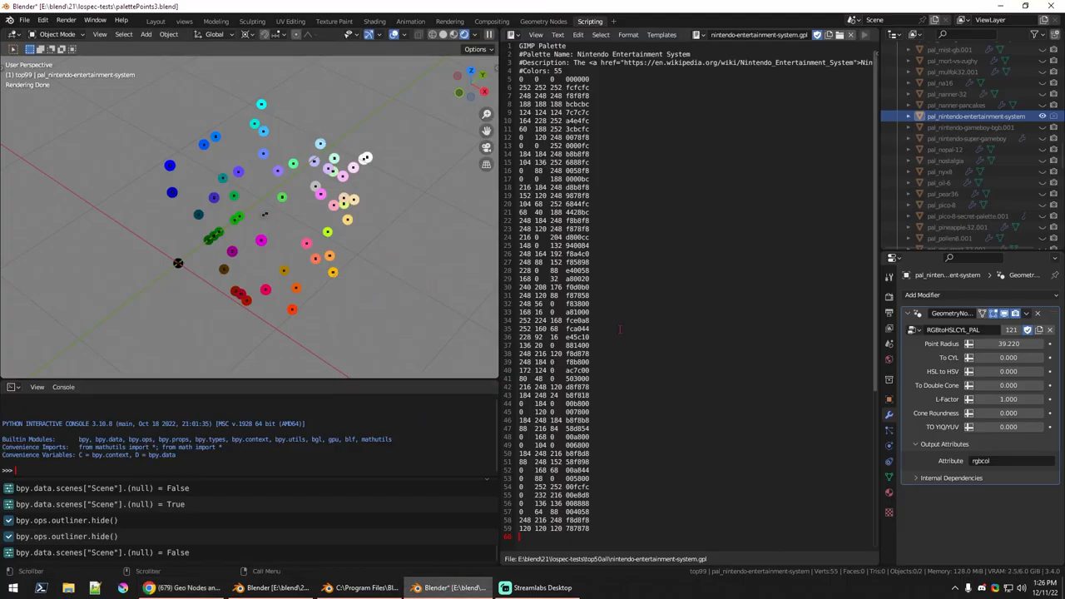
pyautogui.moveTo(459, 296)
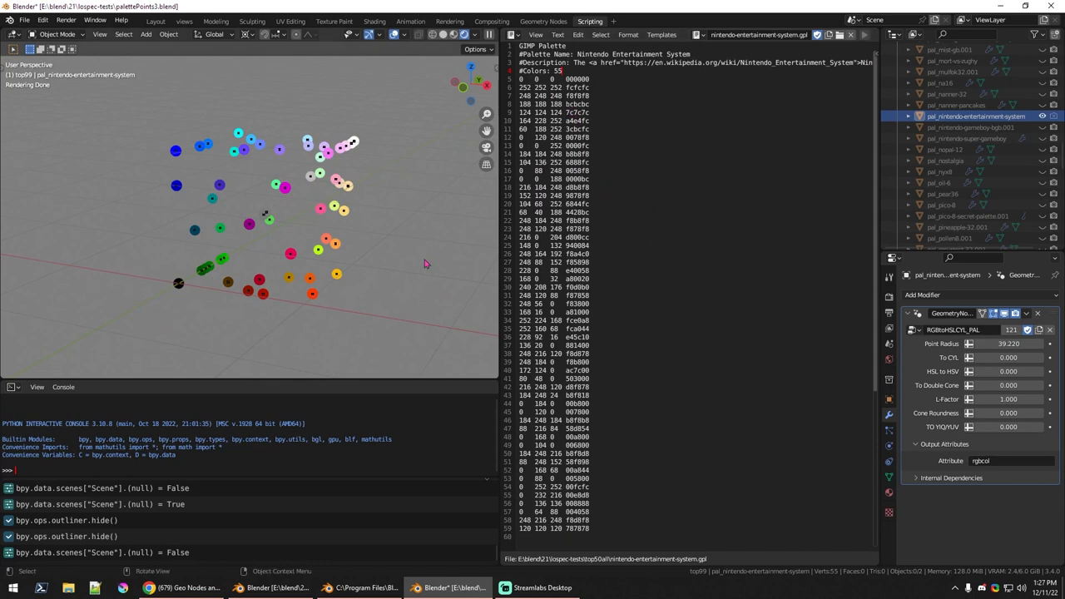
# Step: Set the point-cloud modifier's conversion inputs Input_4, Input_5 and Input_6 to 1
pyautogui.moveTo(425, 263); pyautogui.dragTo(330, 296)
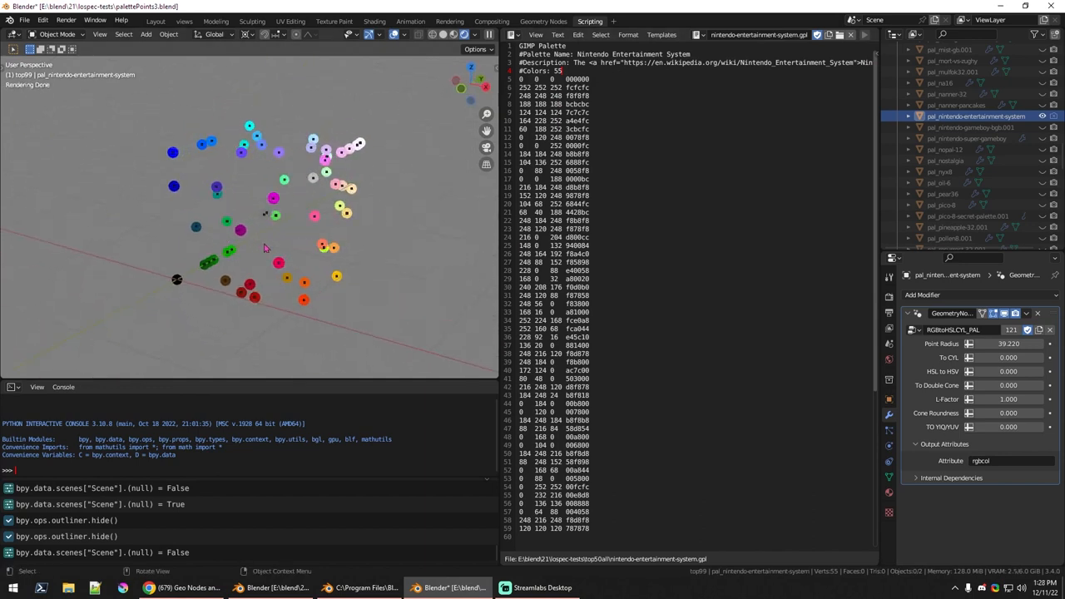
pyautogui.moveTo(392, 107)
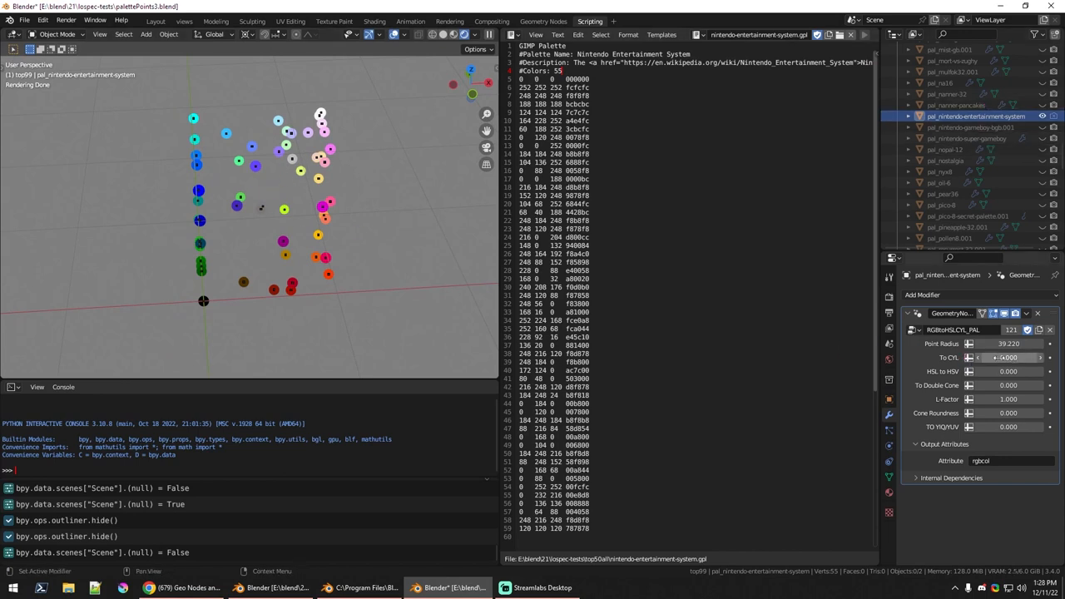
pyautogui.moveTo(1007, 356); pyautogui.dragTo(1032, 356)
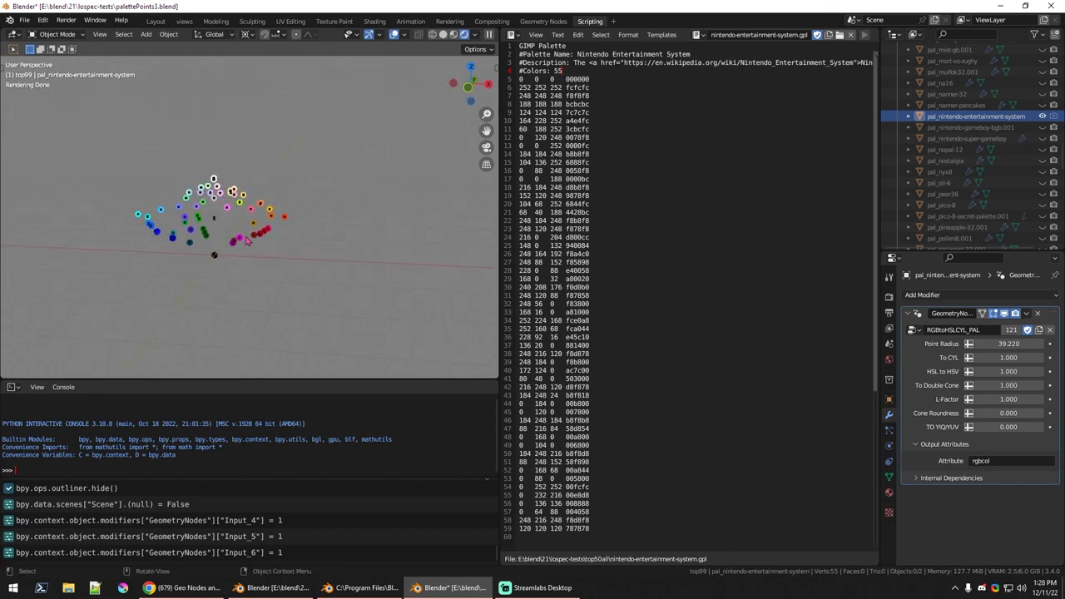
pyautogui.moveTo(220, 242)
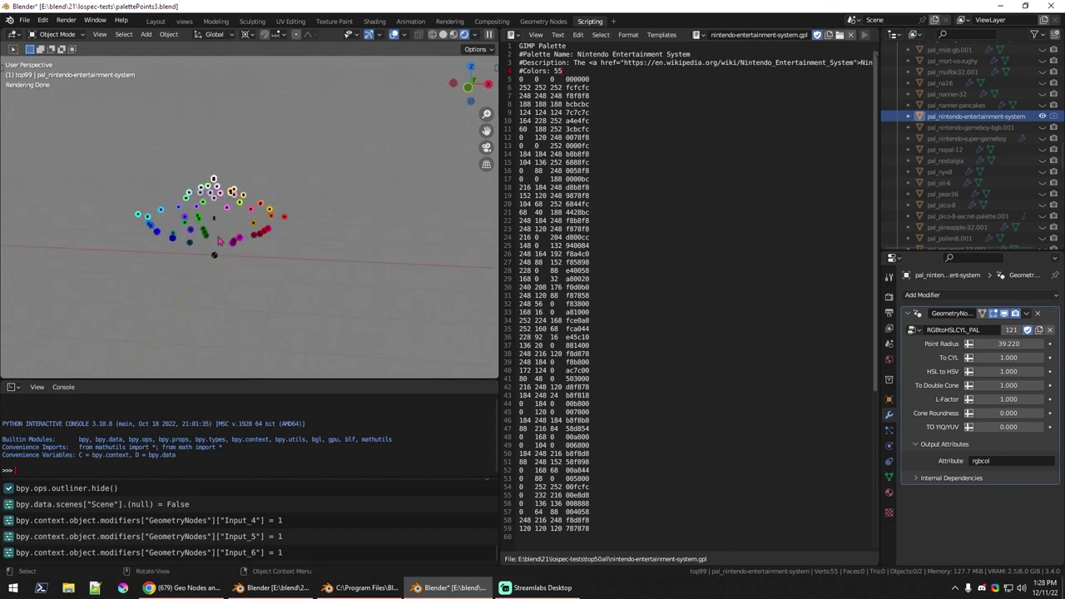
pyautogui.moveTo(291, 226)
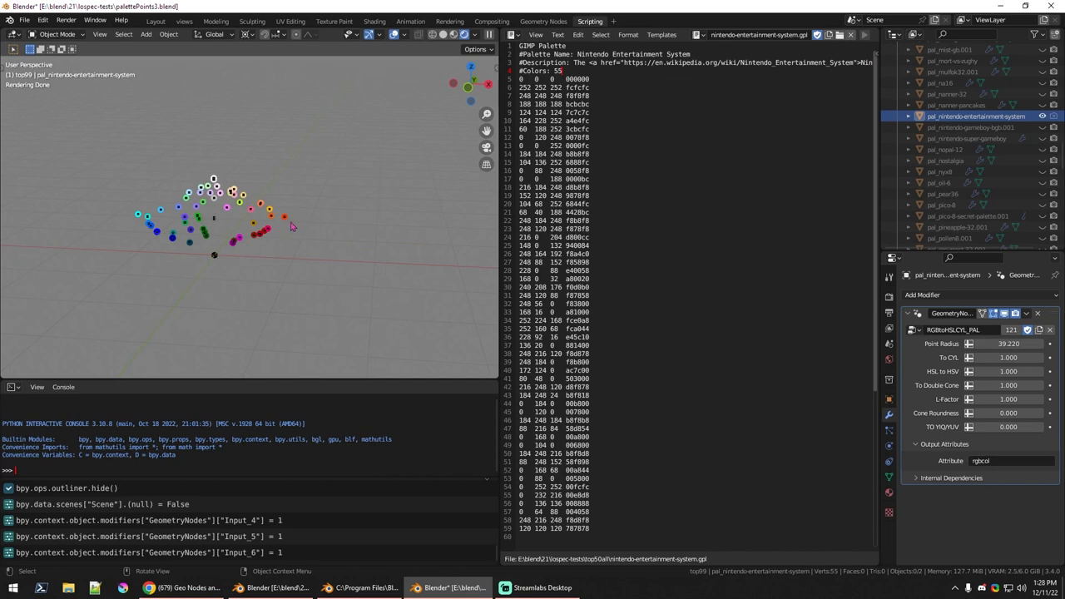
pyautogui.moveTo(289, 238)
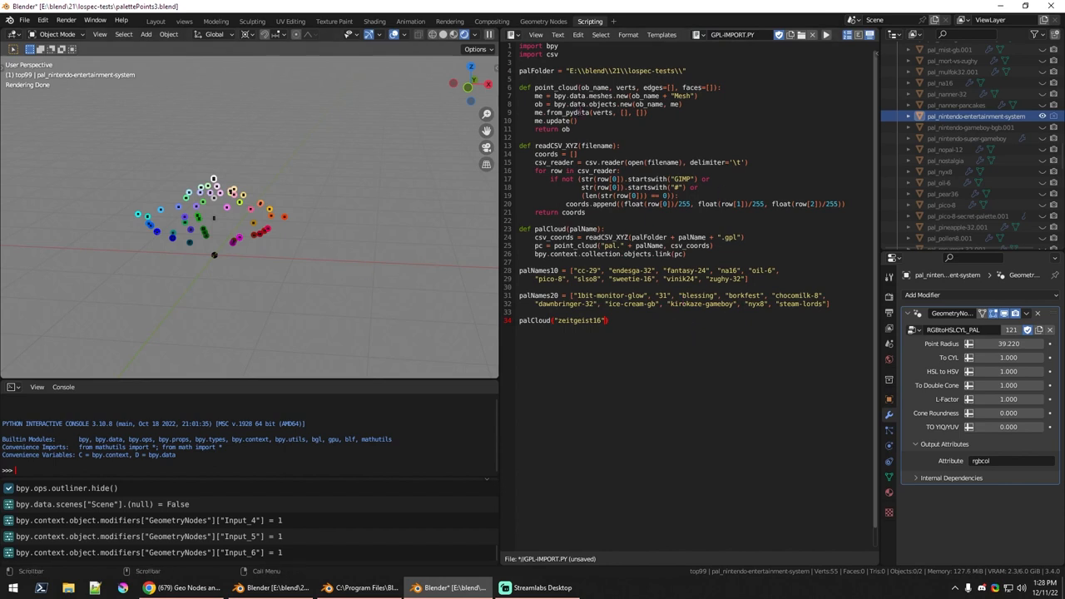
pyautogui.click(693, 33)
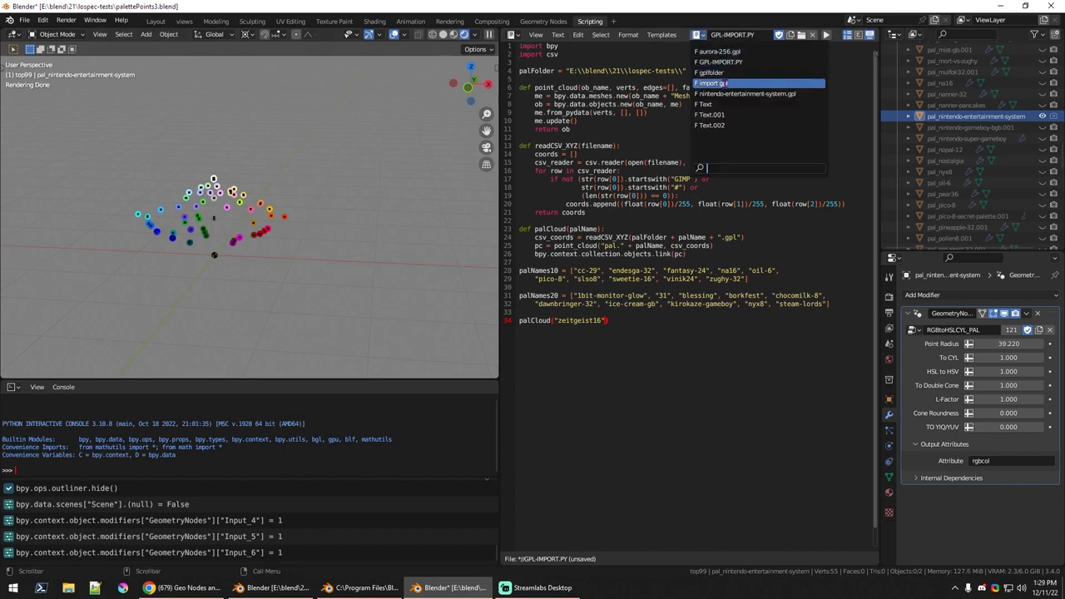
pyautogui.click(746, 93)
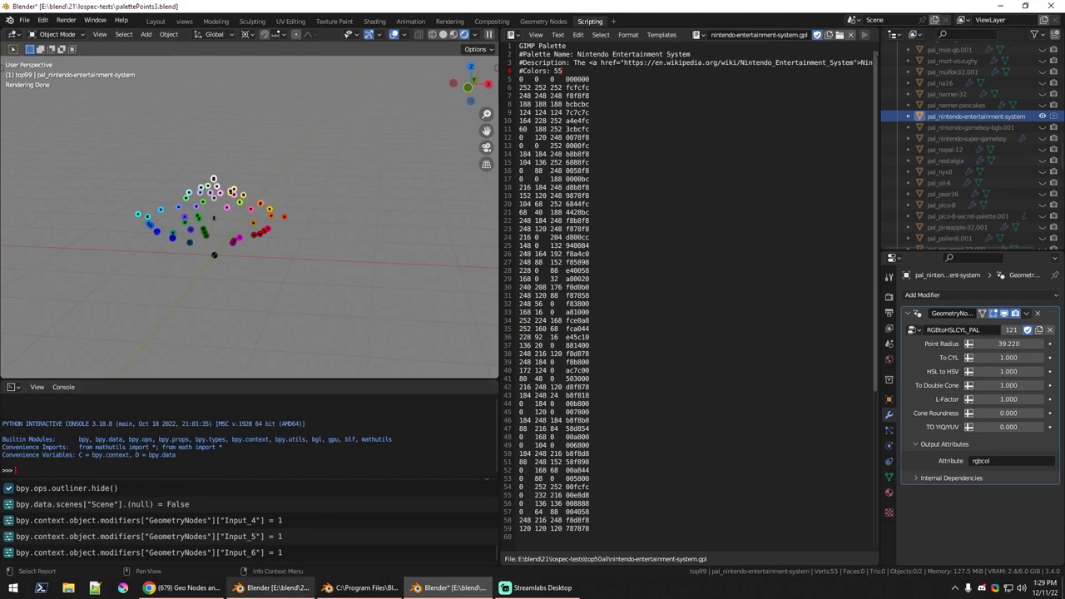
pyautogui.click(171, 586)
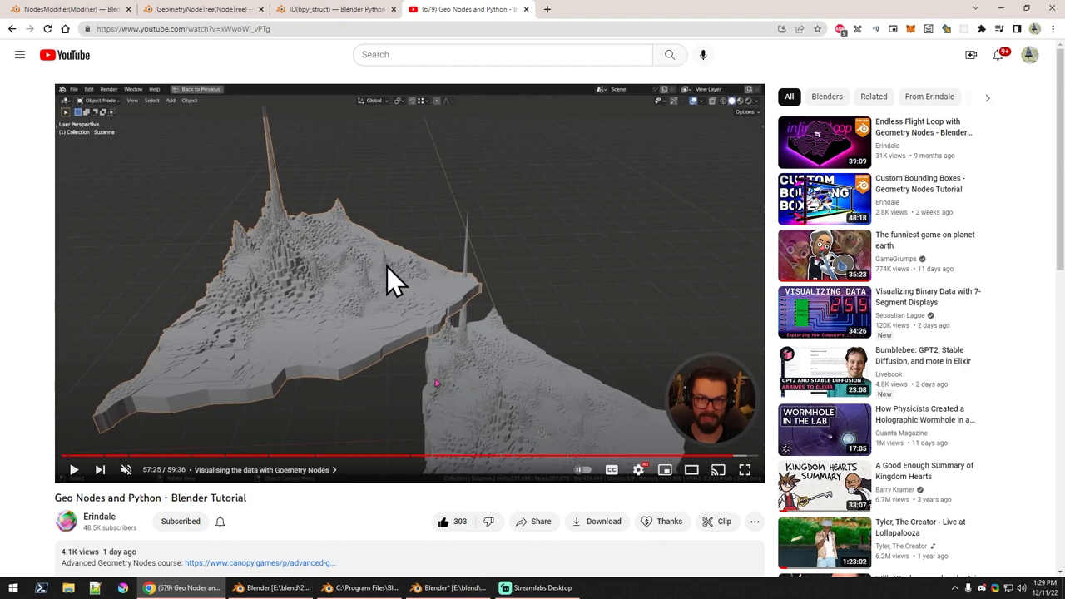
pyautogui.moveTo(429, 422)
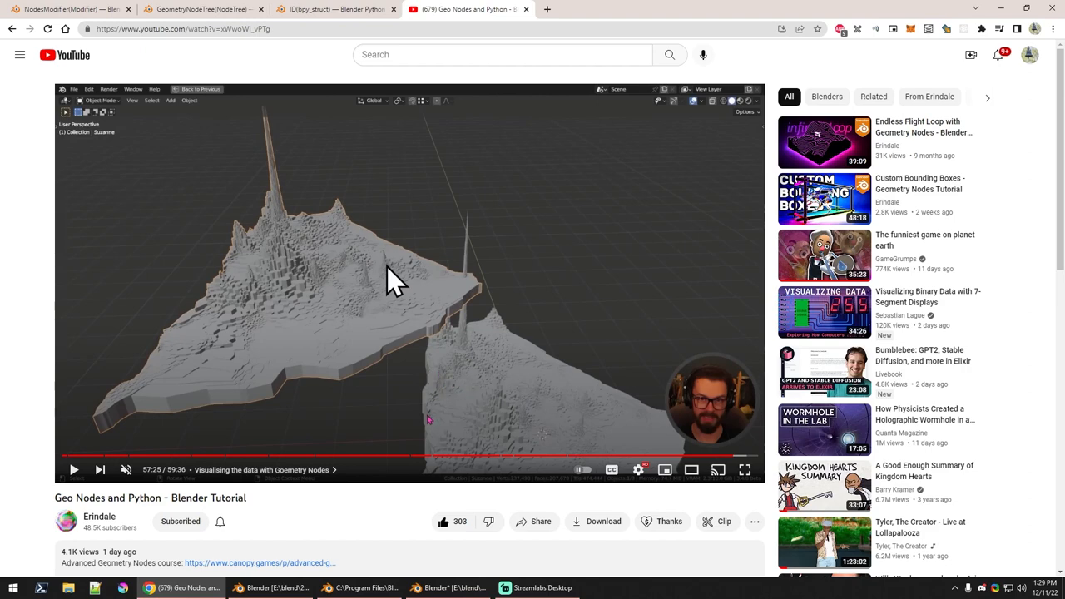
pyautogui.moveTo(439, 413)
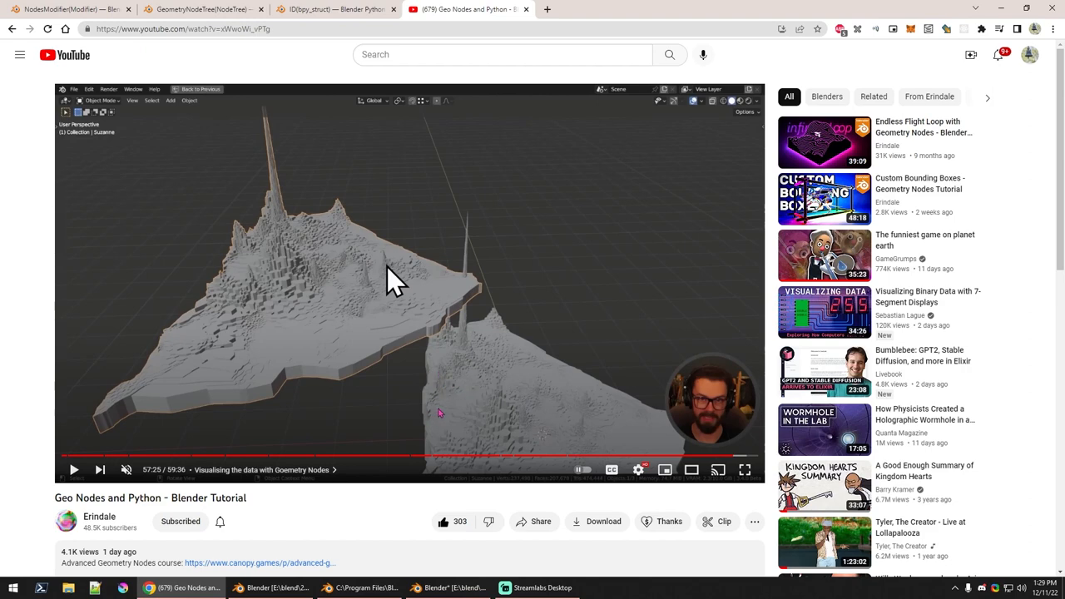
pyautogui.moveTo(452, 352)
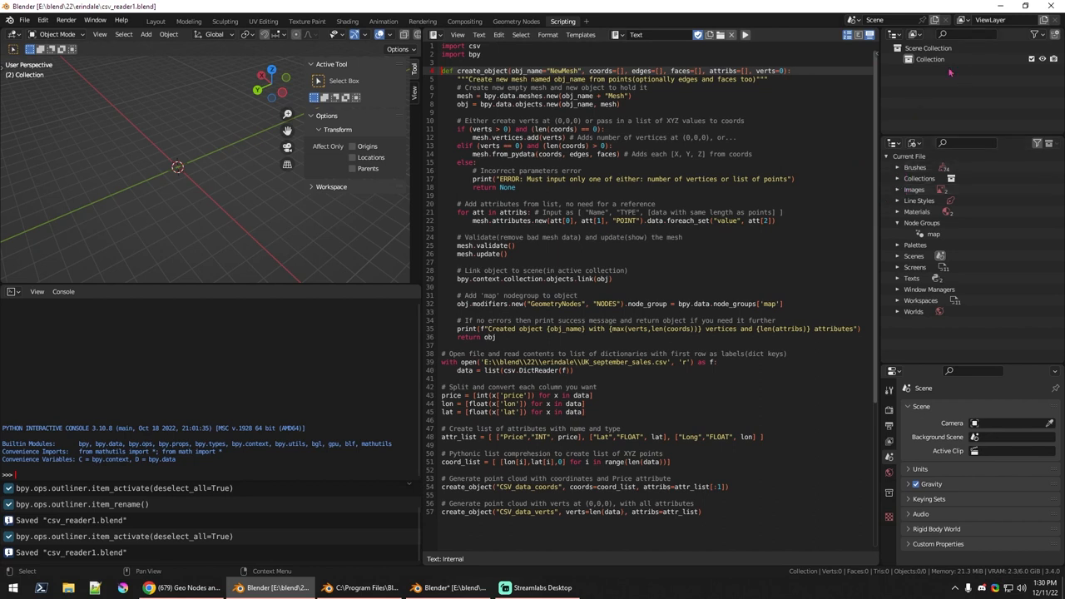
pyautogui.moveTo(407, 296)
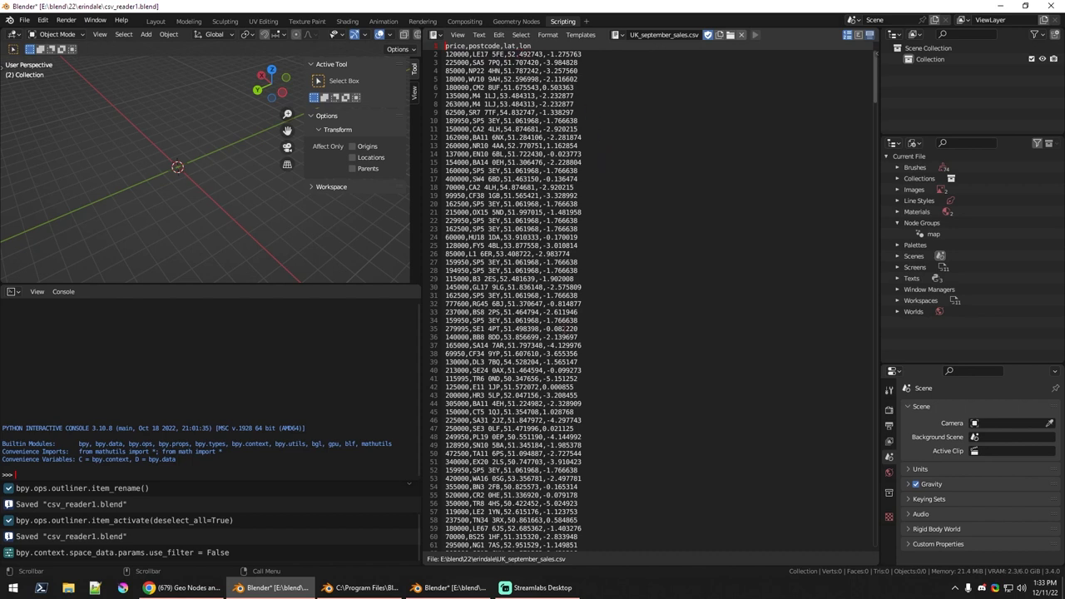
# Step: Select the point-cloud script again in the text editor's datablock dropdown
pyautogui.click(615, 33)
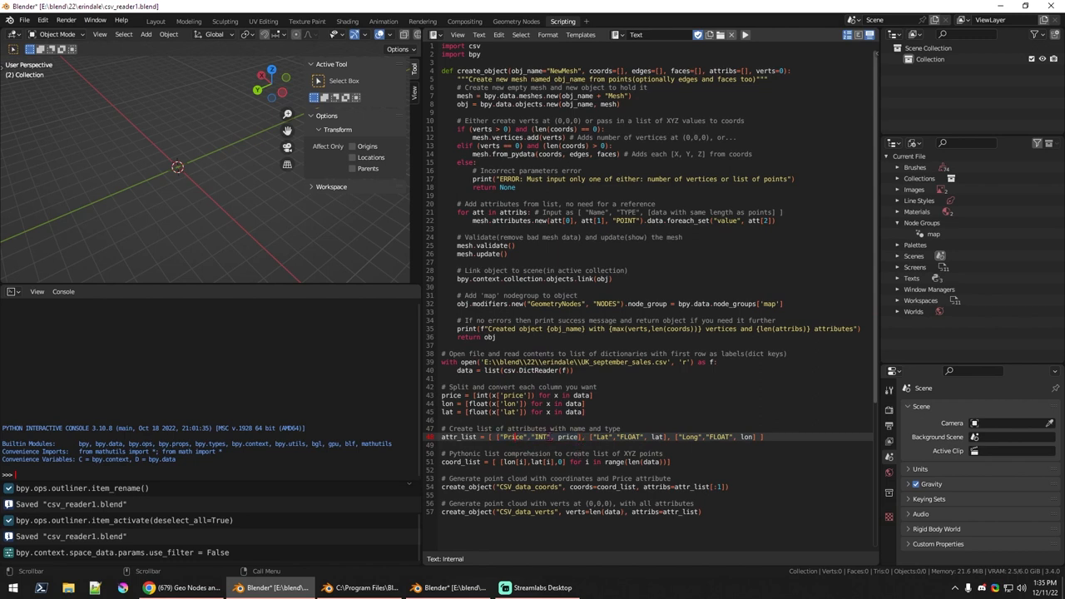
pyautogui.doubleClick(566, 436)
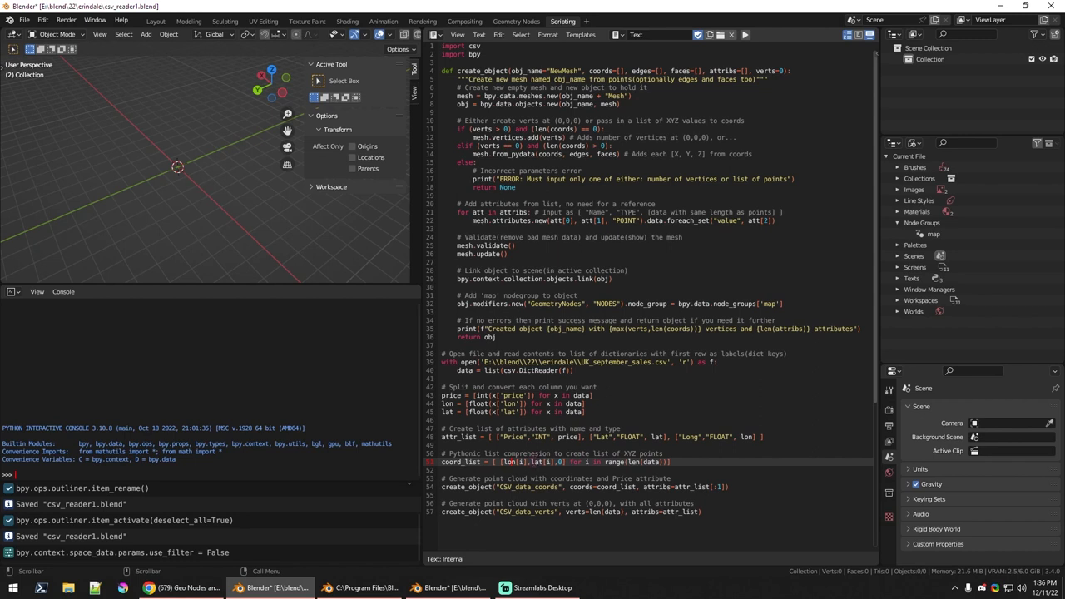
pyautogui.rightClick(532, 463)
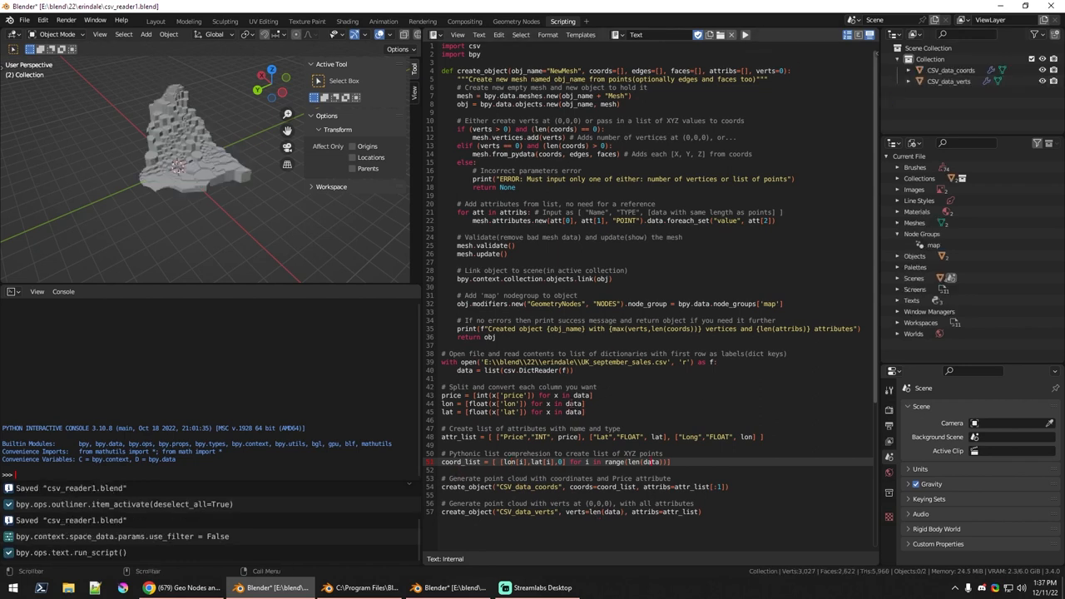
# Step: Make CSV_data_verts the active object in the Outliner
pyautogui.click(938, 83)
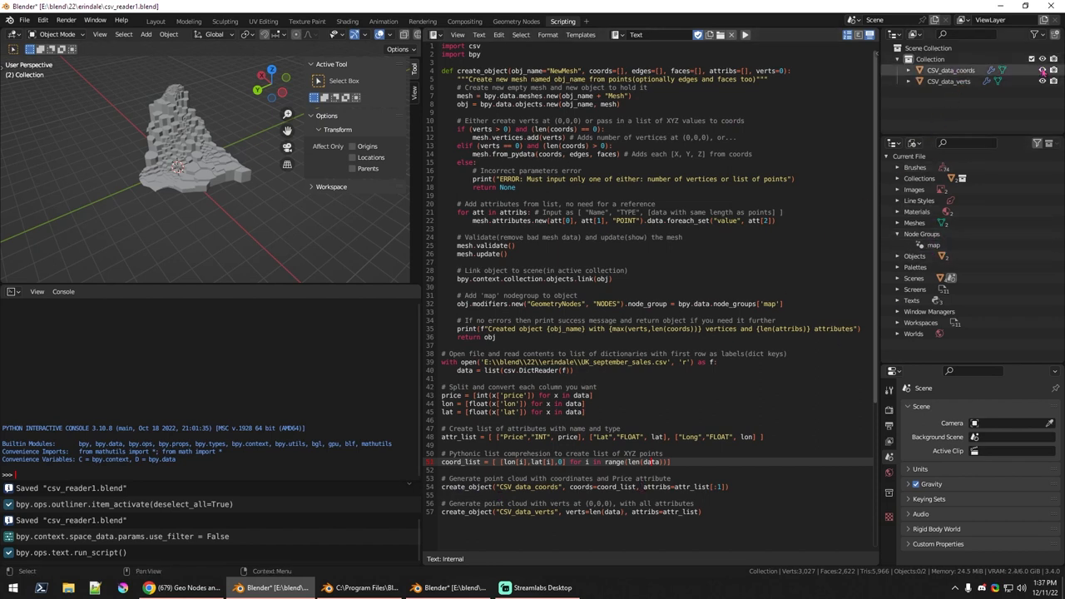
pyautogui.click(935, 84)
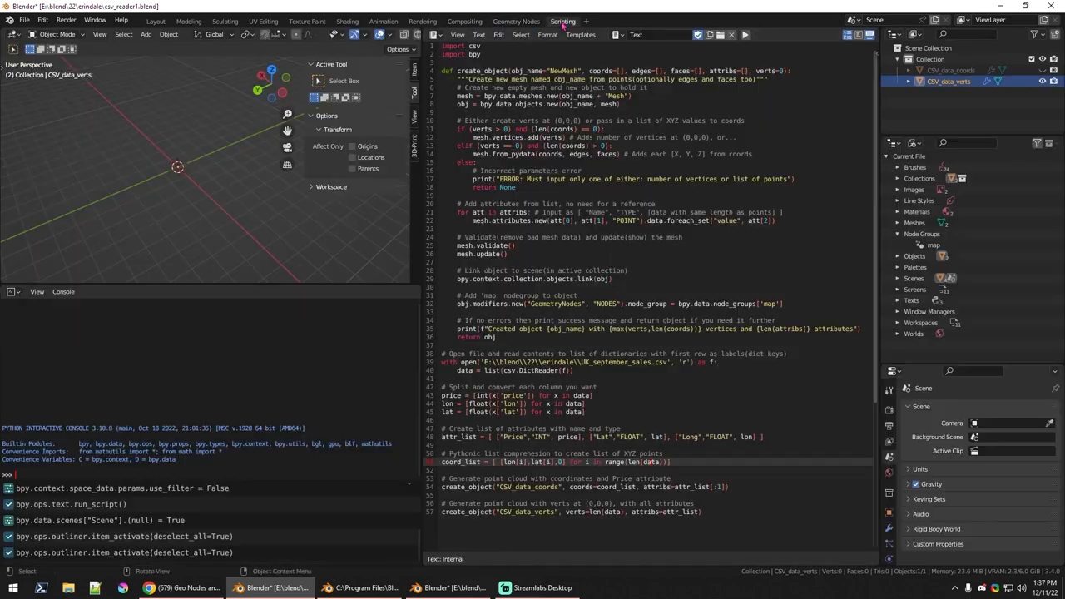
# Step: View the Geometry Nodes spreadsheet of CSV_data_verts Lat, Long, Price and CSV_data_coords positions
pyautogui.click(519, 14)
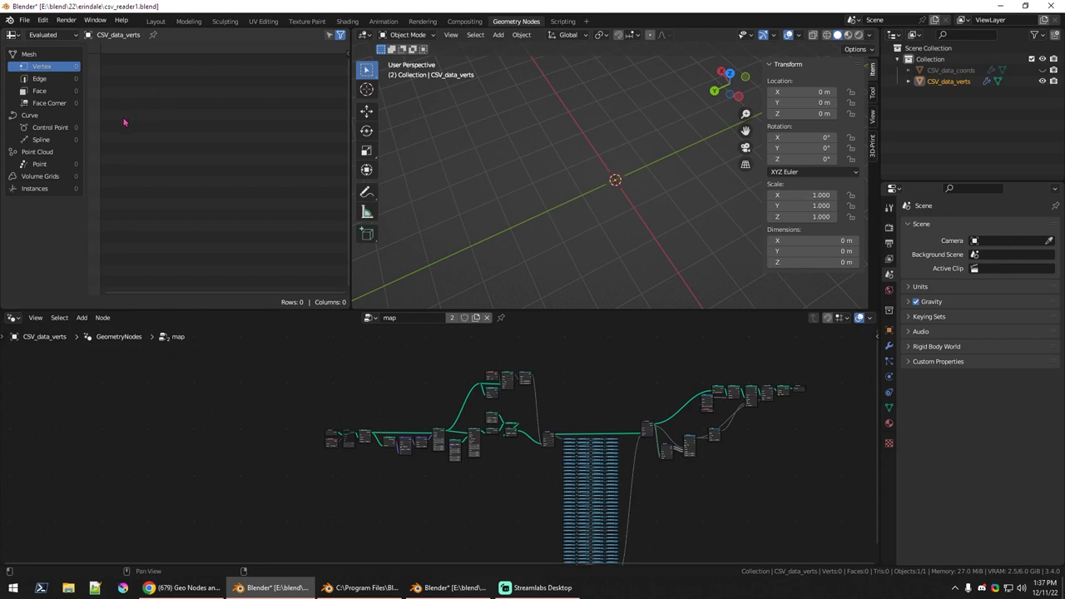
pyautogui.click(885, 344)
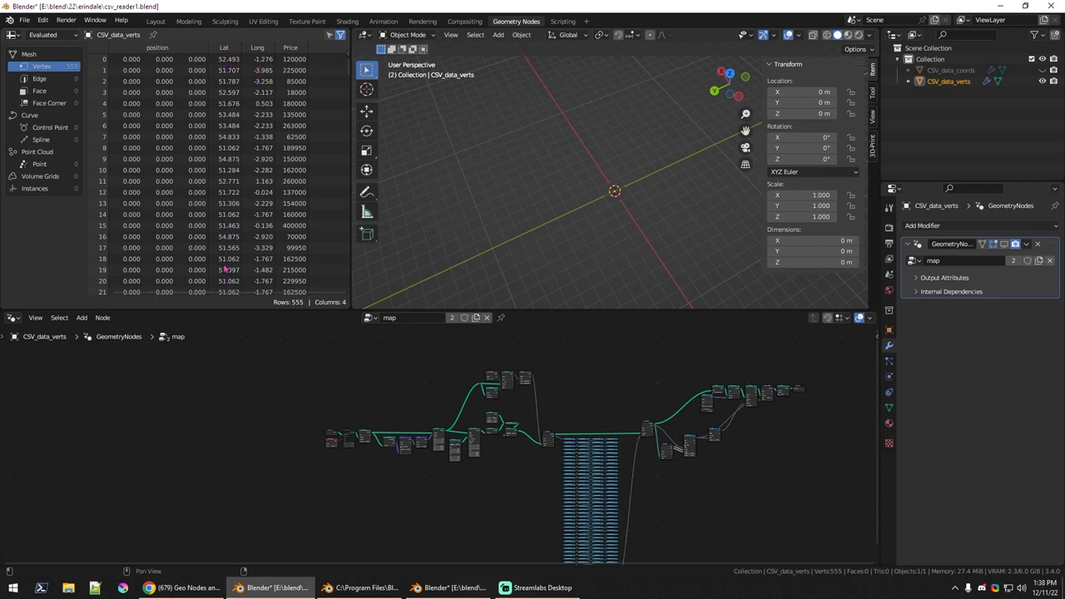
pyautogui.scroll(-3)
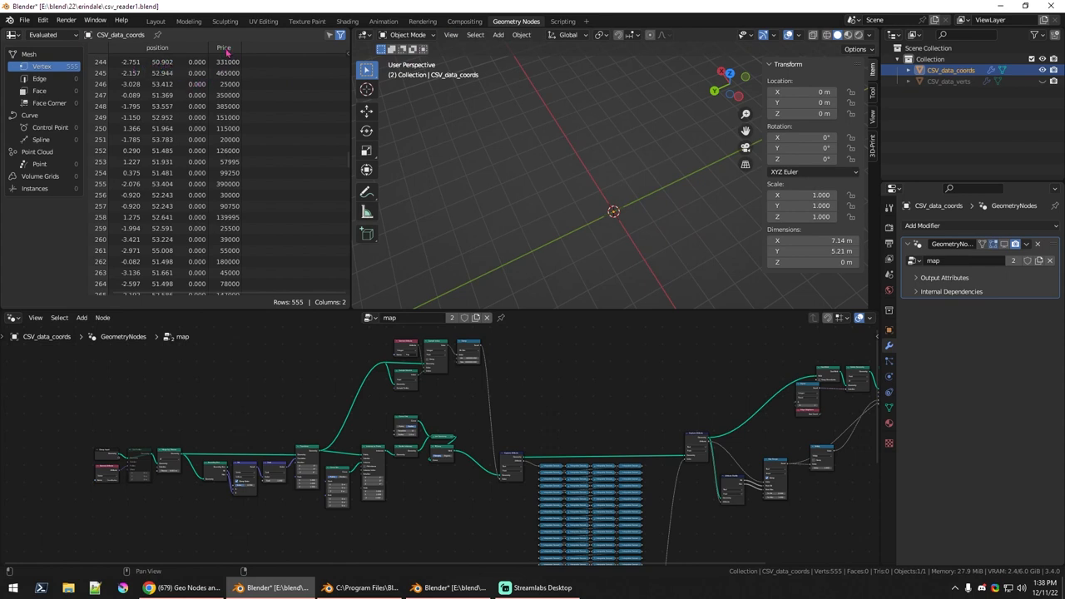
# Step: Return to the Scripting workspace showing CSV_data_coords' raw points
pyautogui.click(561, 20)
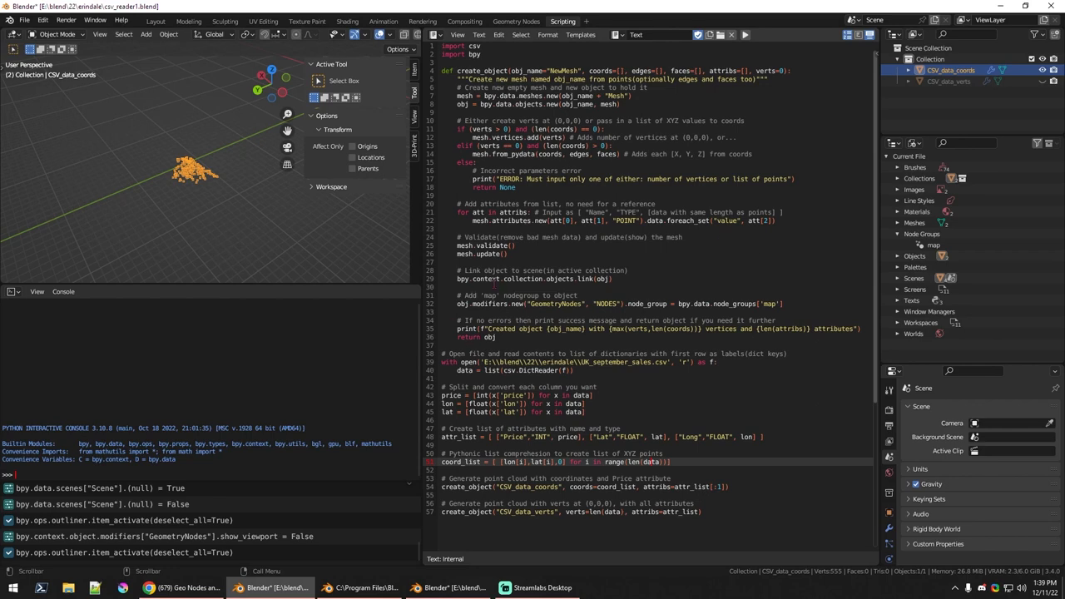
# Step: Change the Python console area into a Spreadsheet editor
pyautogui.click(12, 291)
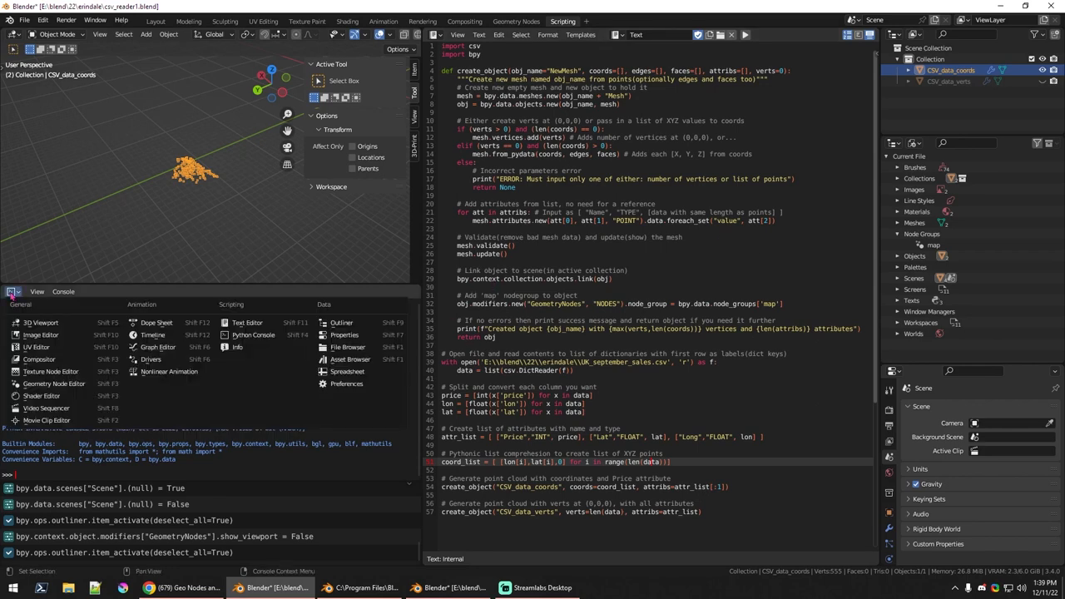
pyautogui.moveTo(151, 360)
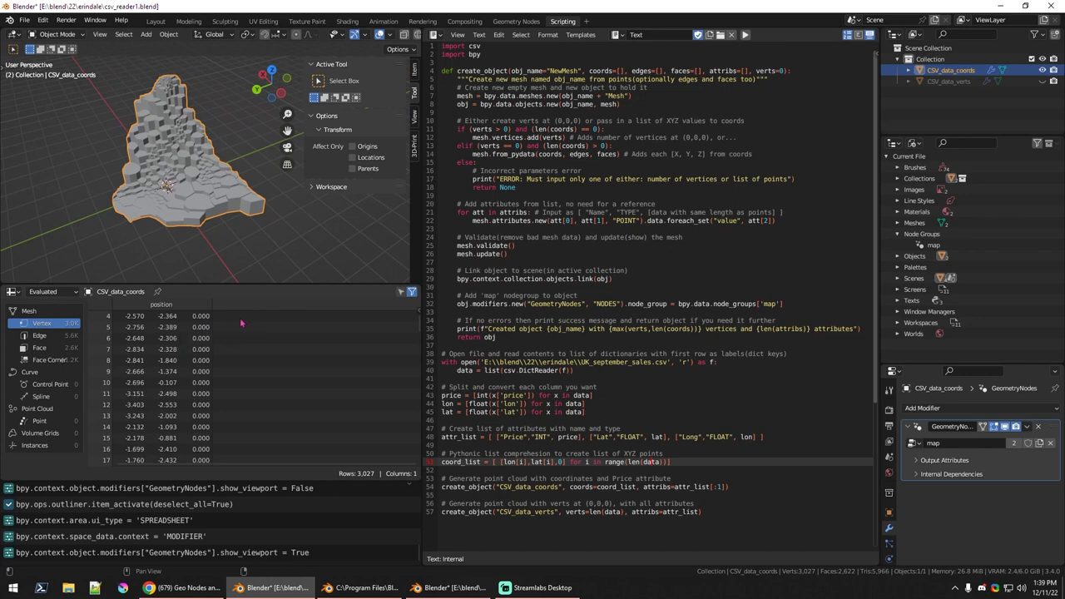
pyautogui.moveTo(156, 408)
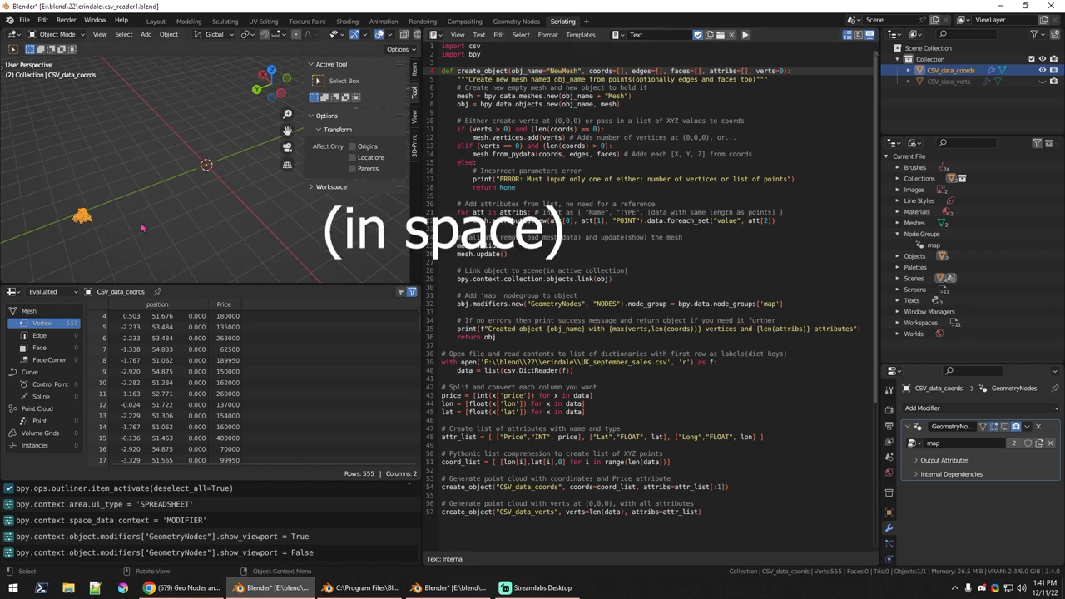
pyautogui.moveTo(236, 137)
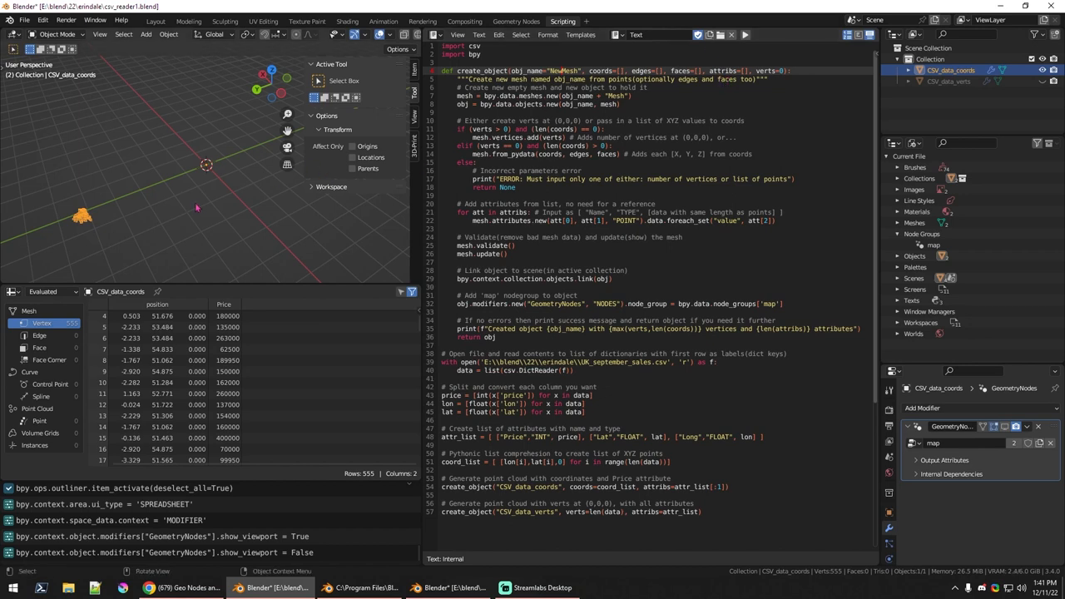
pyautogui.moveTo(176, 187)
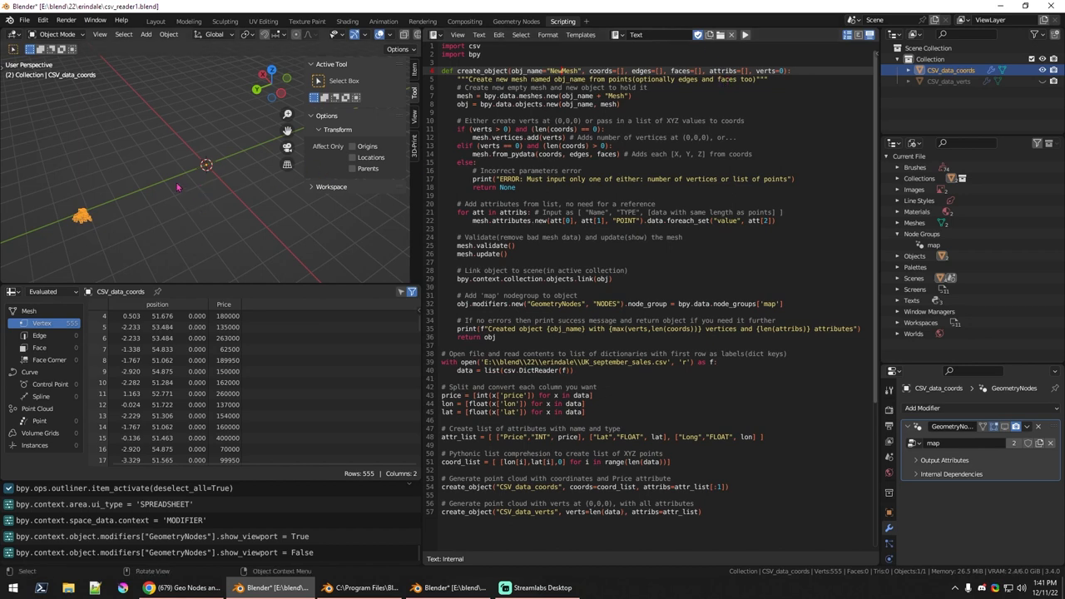
pyautogui.moveTo(120, 219)
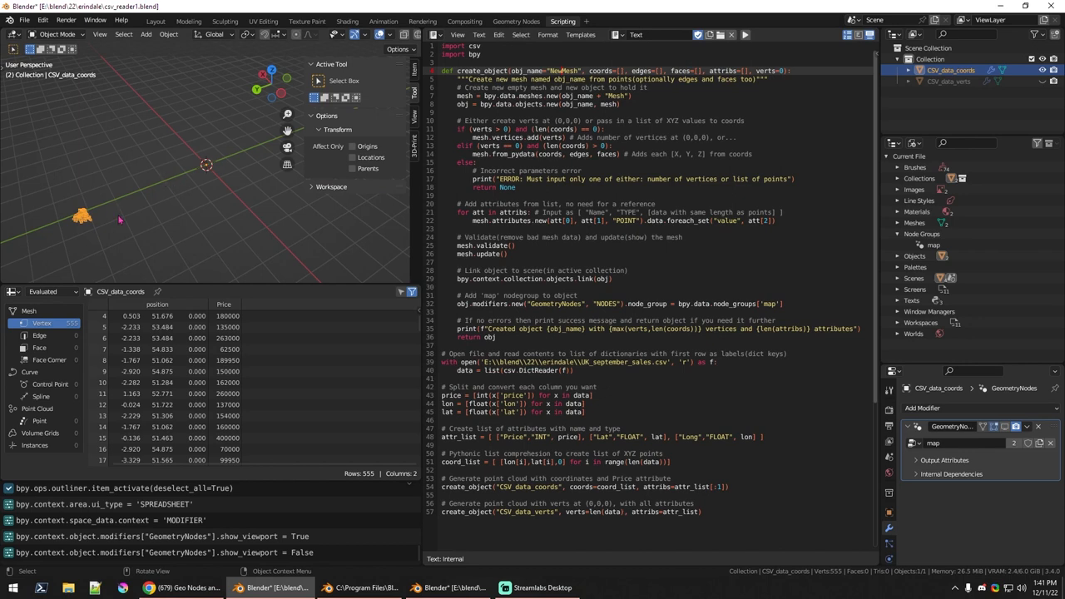
pyautogui.moveTo(123, 213)
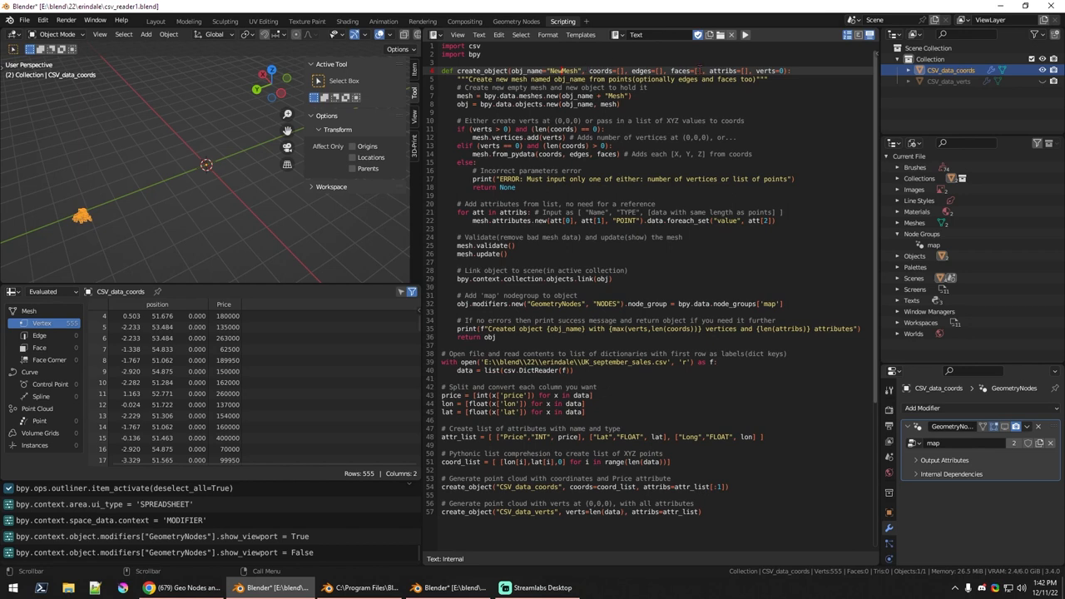
pyautogui.moveTo(405, 218)
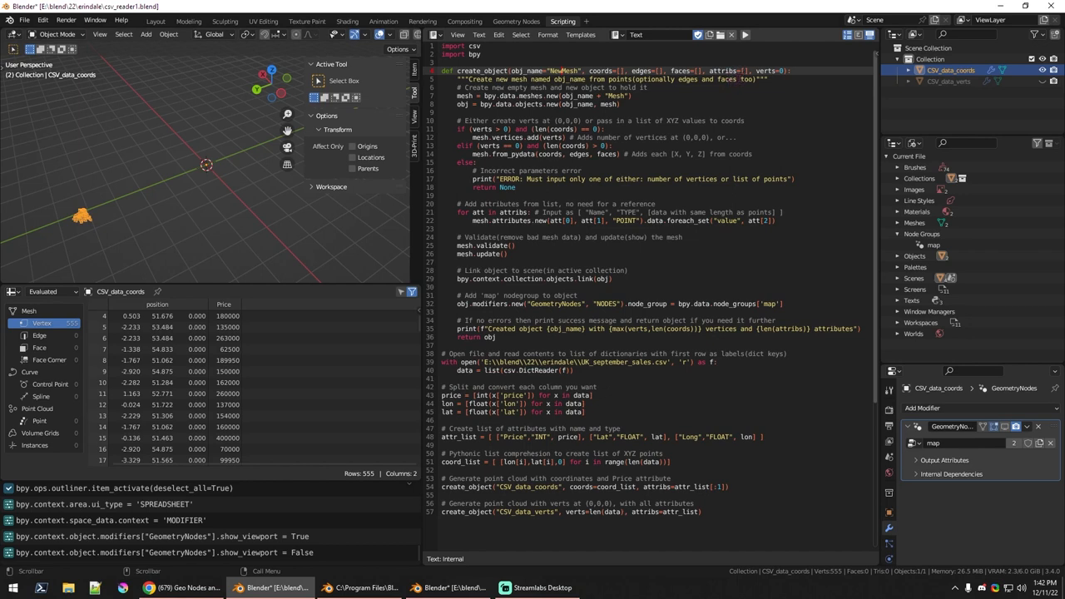
pyautogui.moveTo(204, 220)
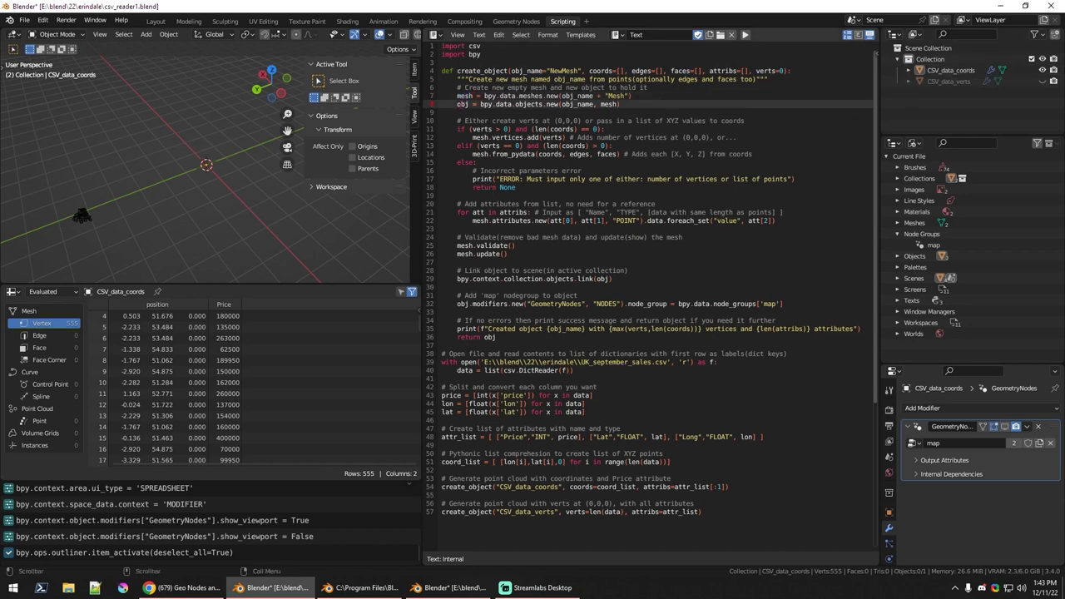
# Step: Expand CSV_data_coords in the Outliner to list its modifiers and select it
pyautogui.click(898, 67)
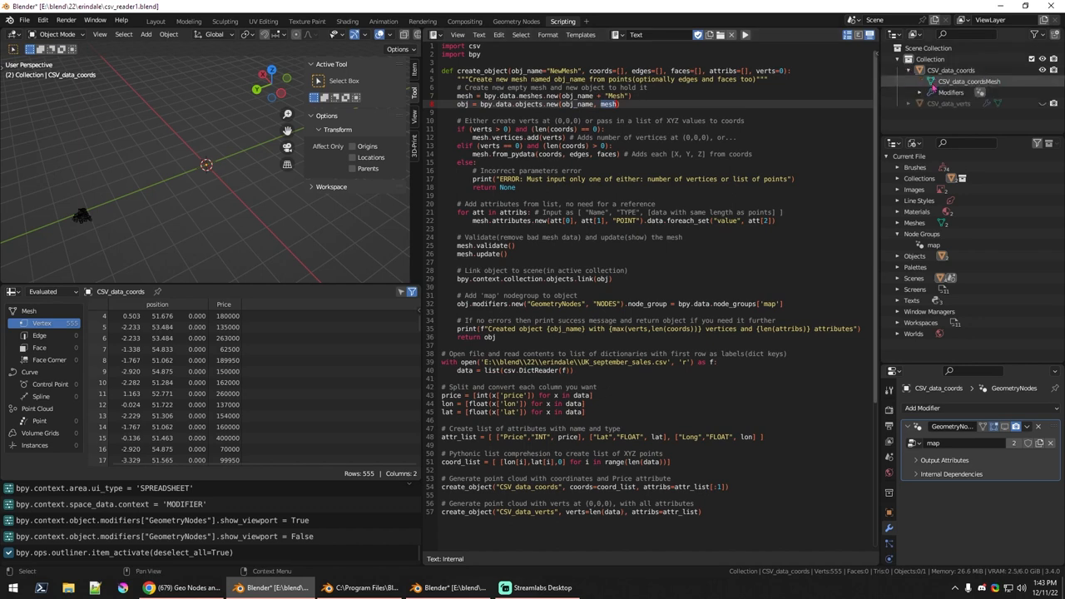
pyautogui.click(933, 74)
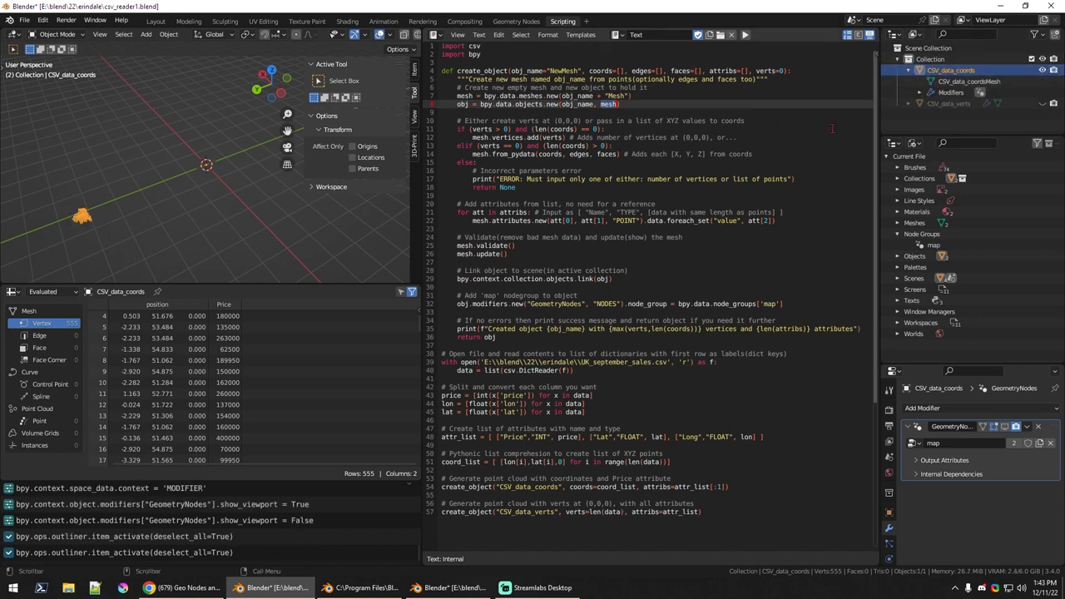
pyautogui.click(948, 84)
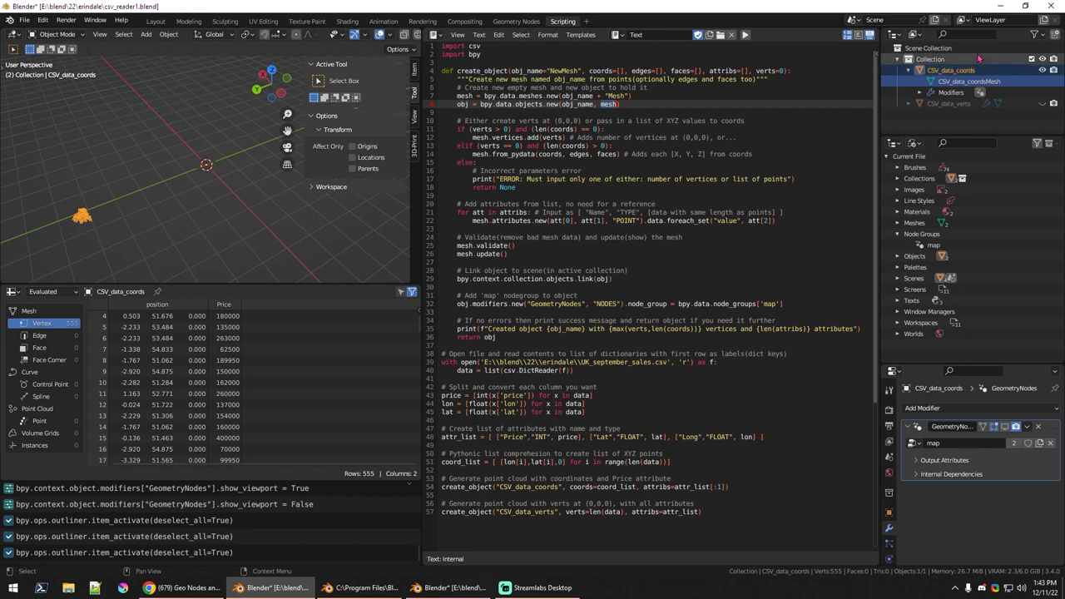
pyautogui.click(961, 79)
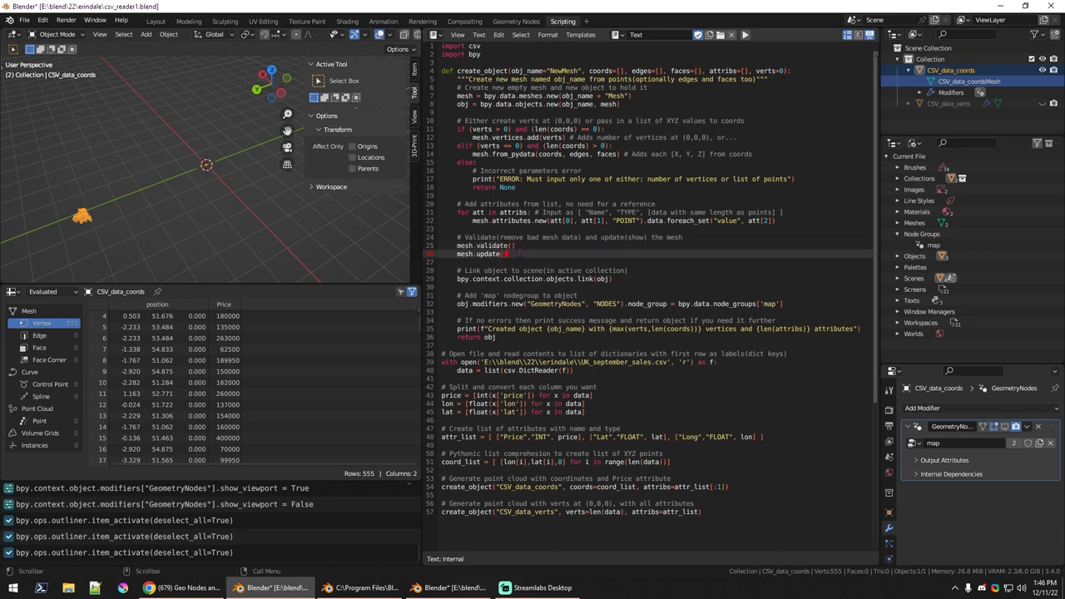
pyautogui.moveTo(76, 180)
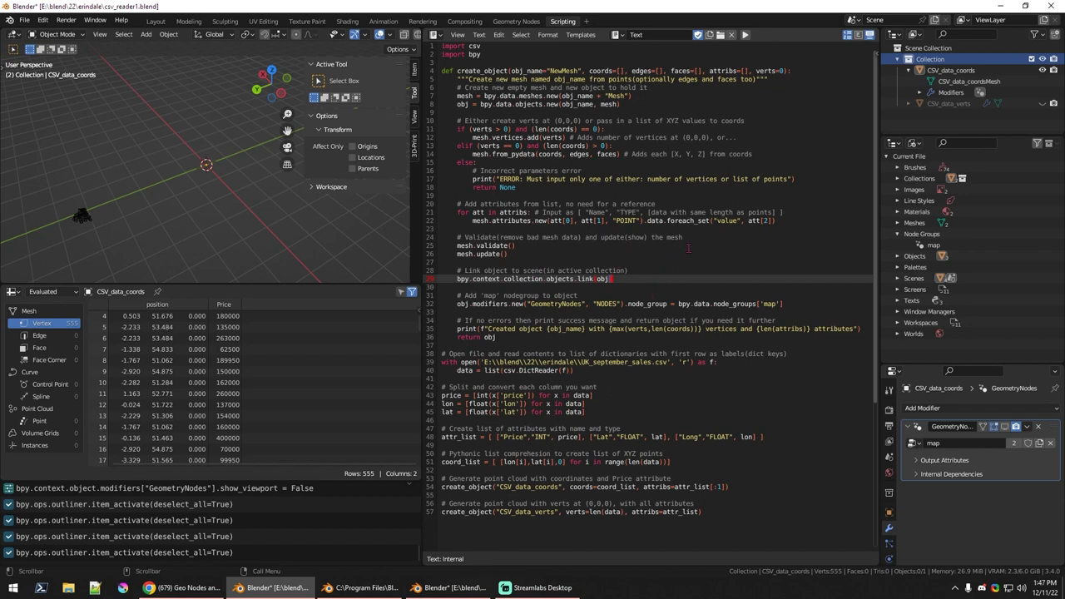
pyautogui.moveTo(922, 271)
pyautogui.write(')')
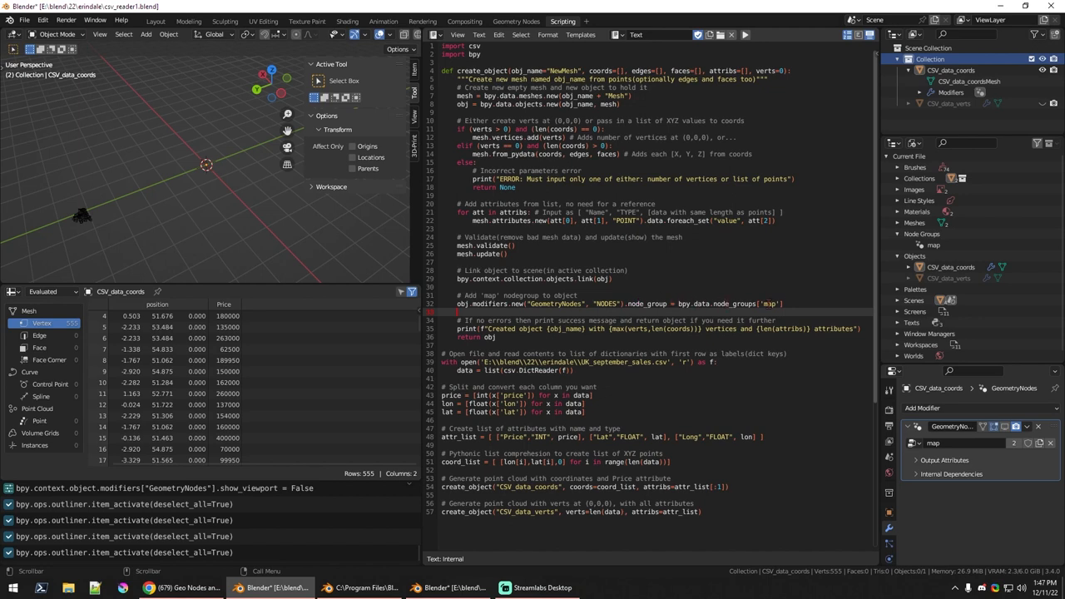
# Step: Reveal the 'map' node group under Node Groups in the Blender File view
pyautogui.click(932, 246)
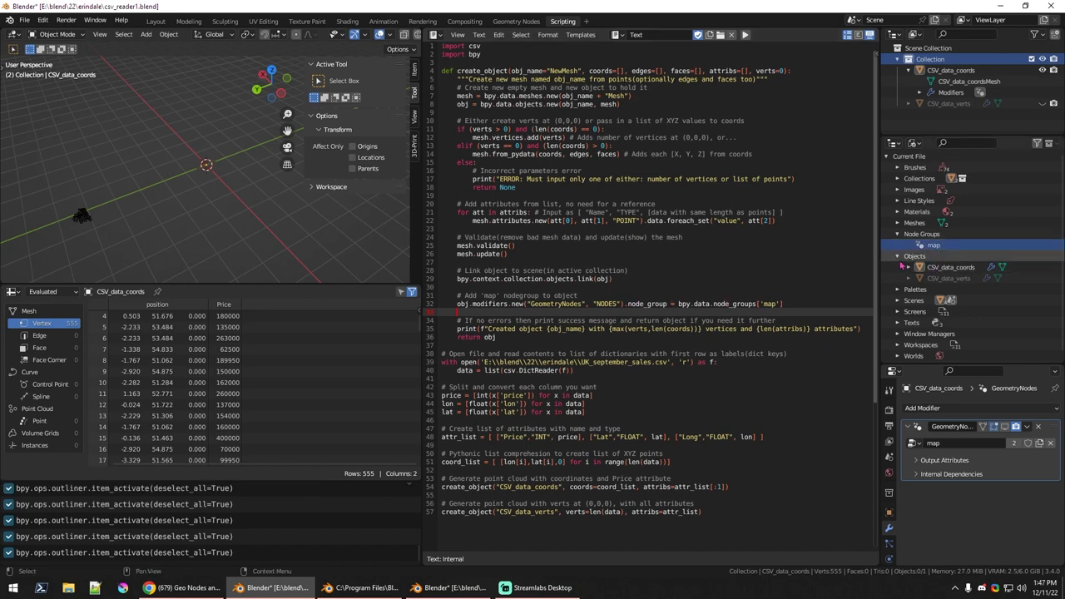